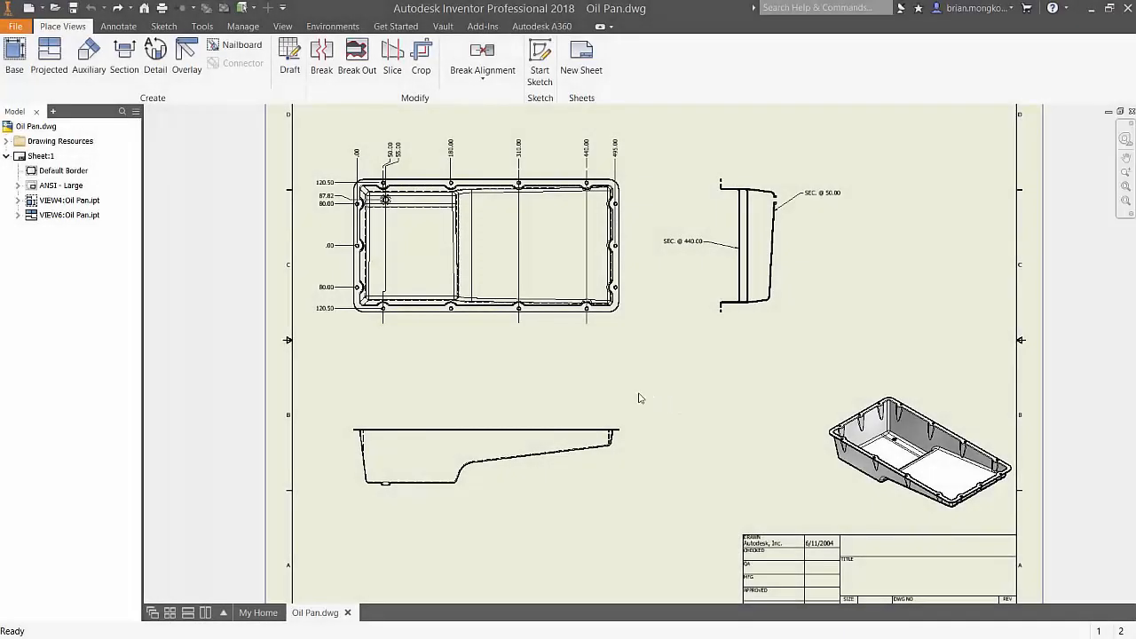
Show the Annotate tools and choose Hole and Thread from Feature Notes
left_click(118, 26)
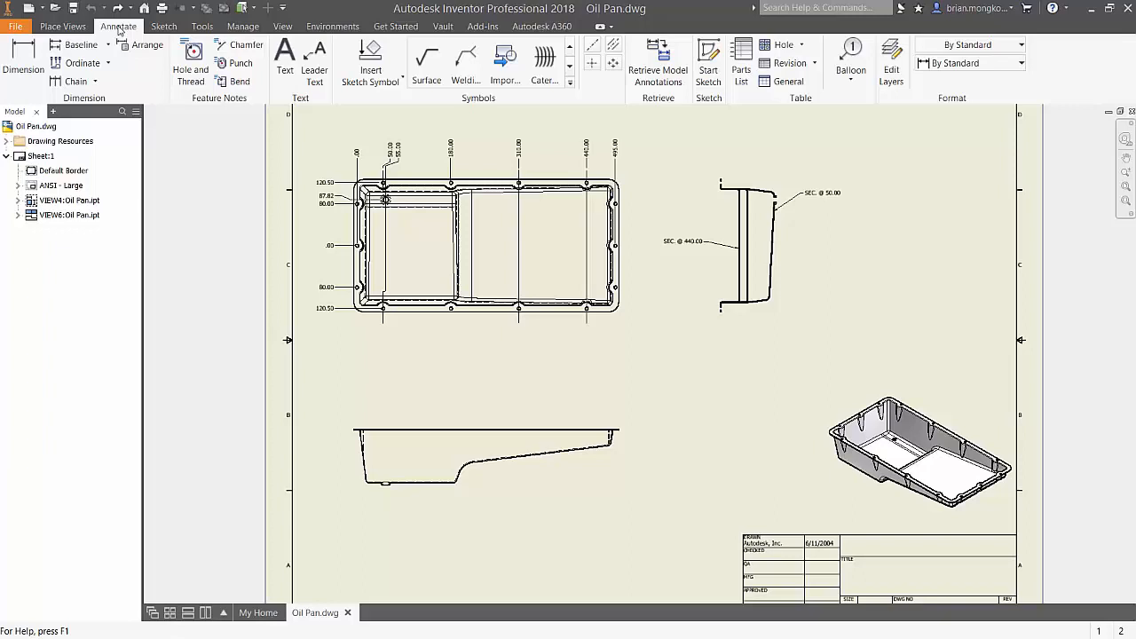
left_click(23, 60)
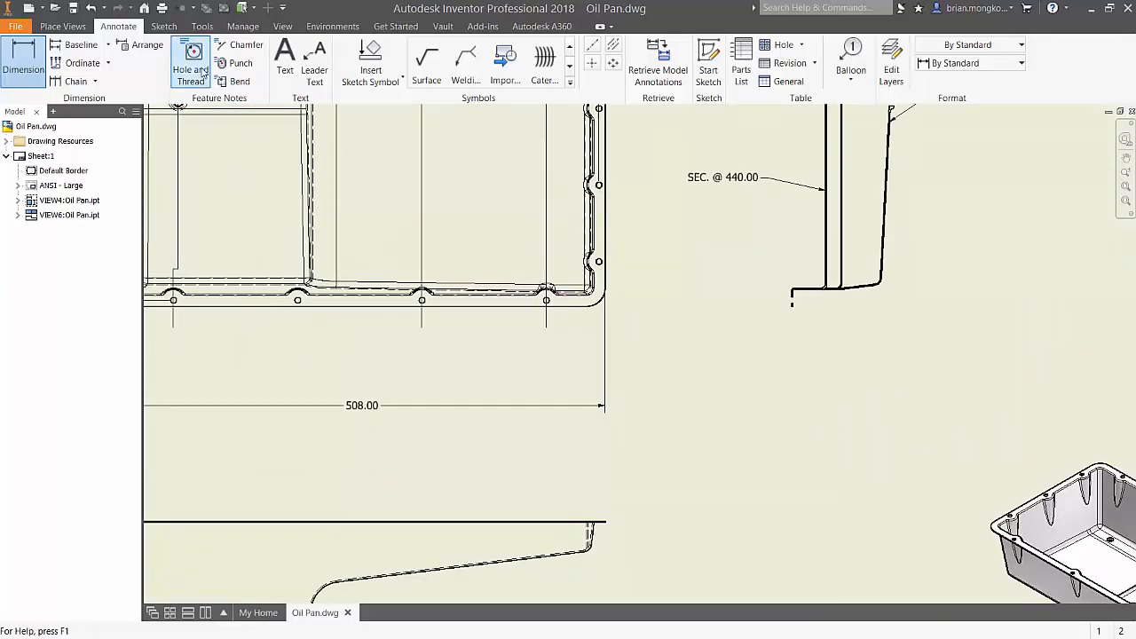
Label the corner hole Ø6.35 THRU, then move on to Leader Text
left_click(190, 57)
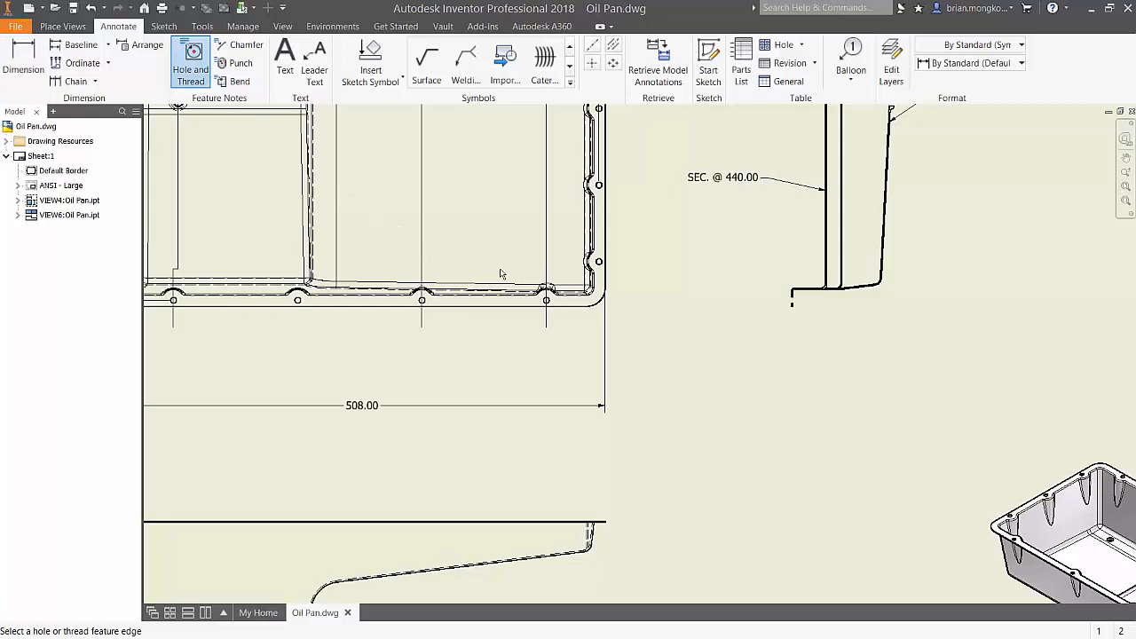
left_click(600, 277)
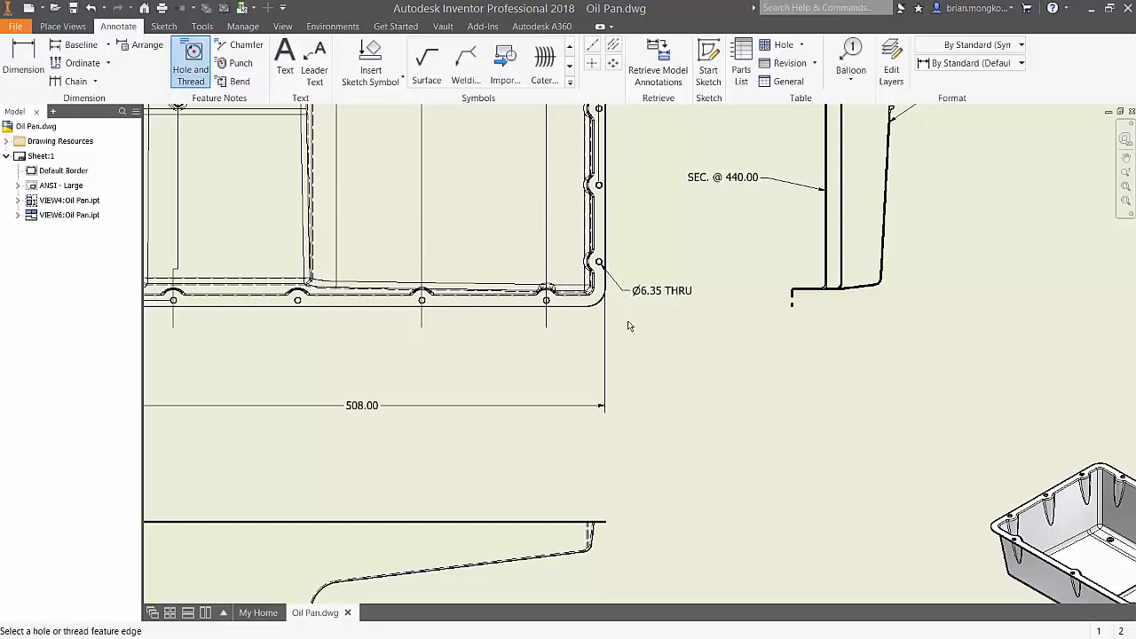
mouse_move(676, 272)
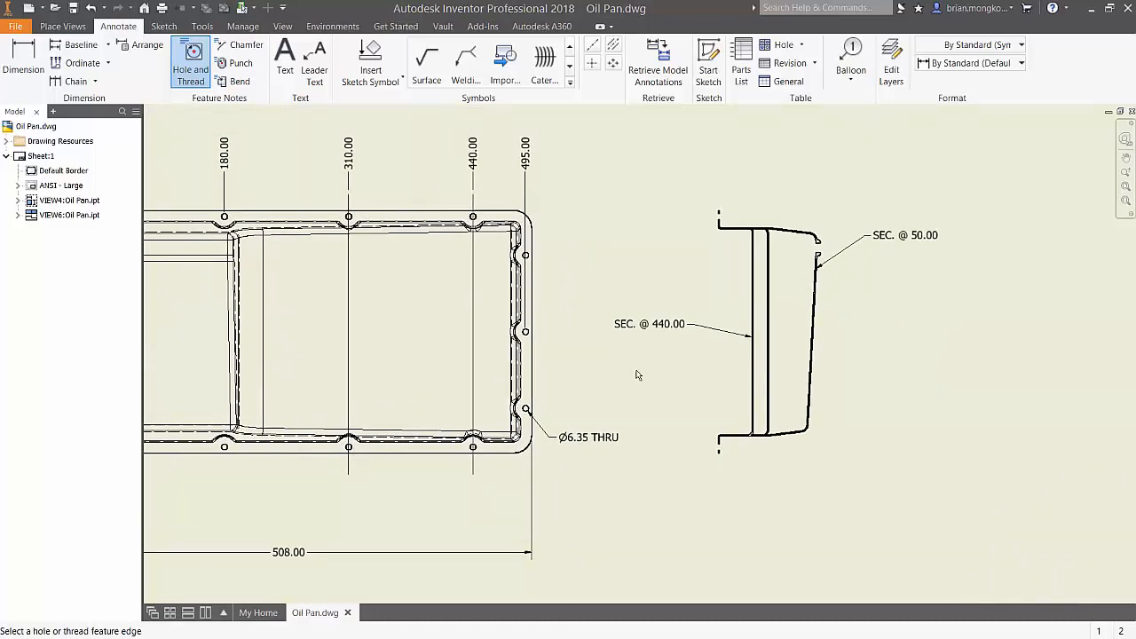
left_click(314, 62)
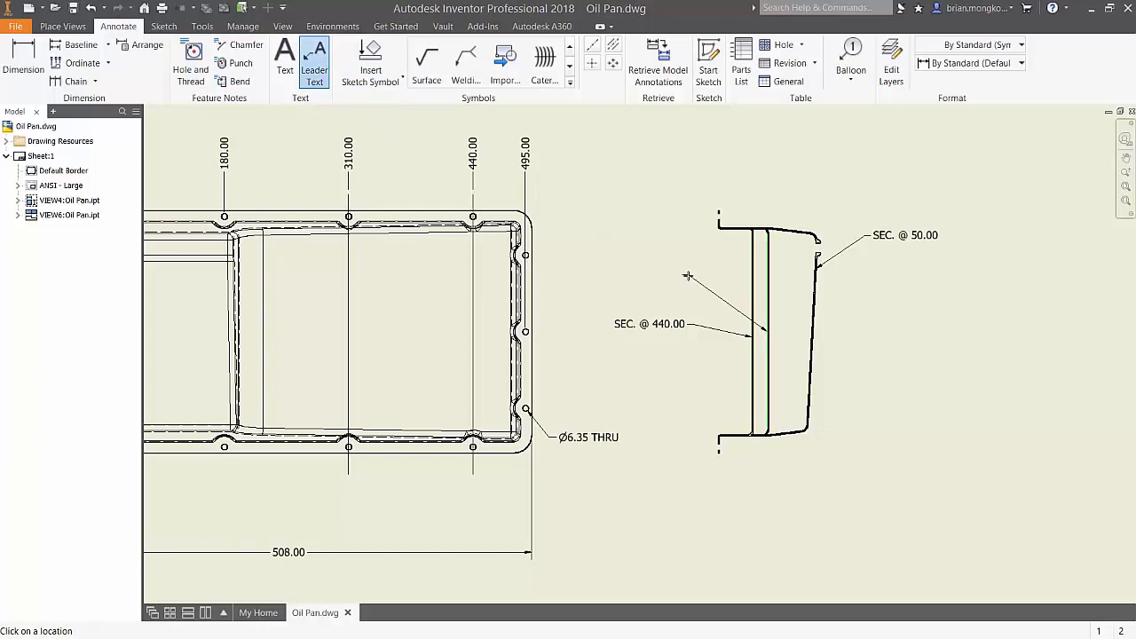
Finish the leader on the section view and begin the SEC. @ note text
double_click(649, 323)
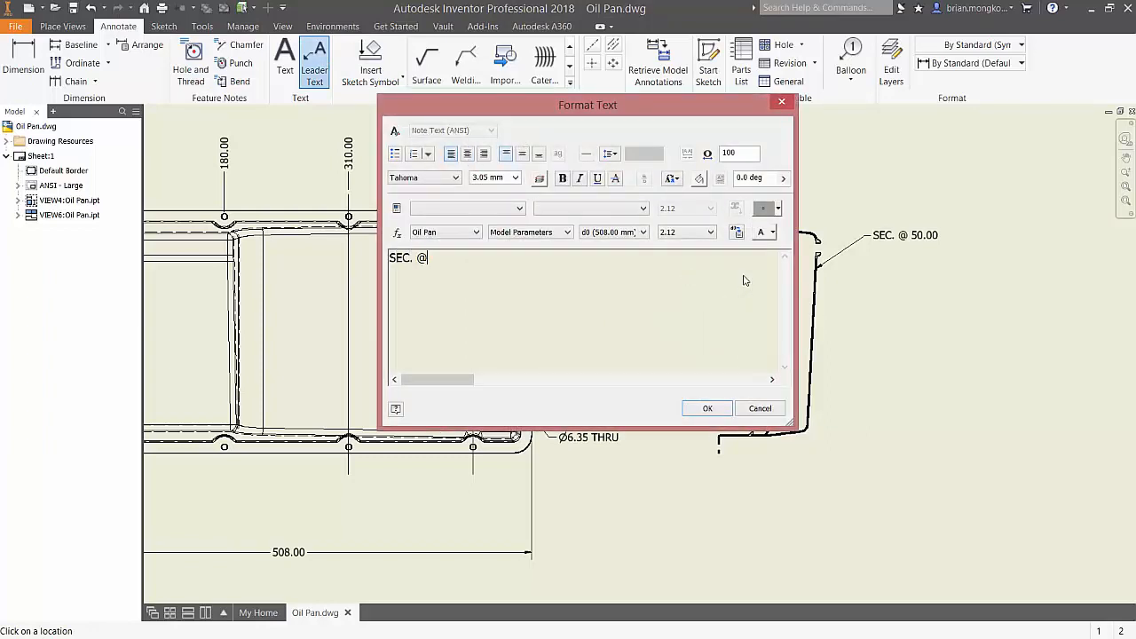
left_click(707, 408)
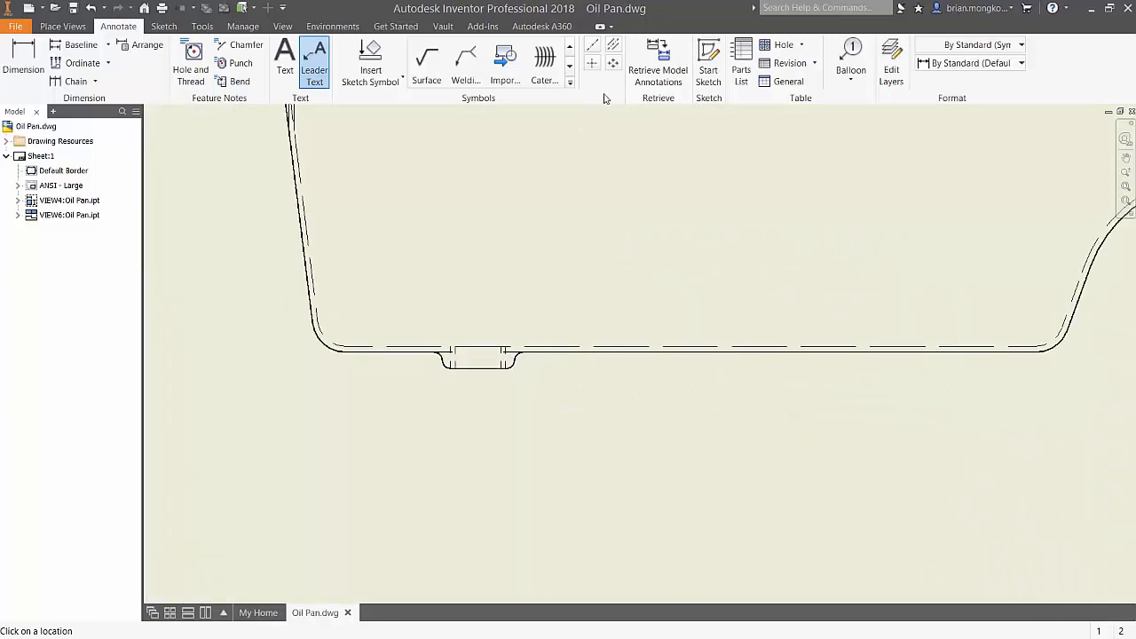
mouse_move(614, 46)
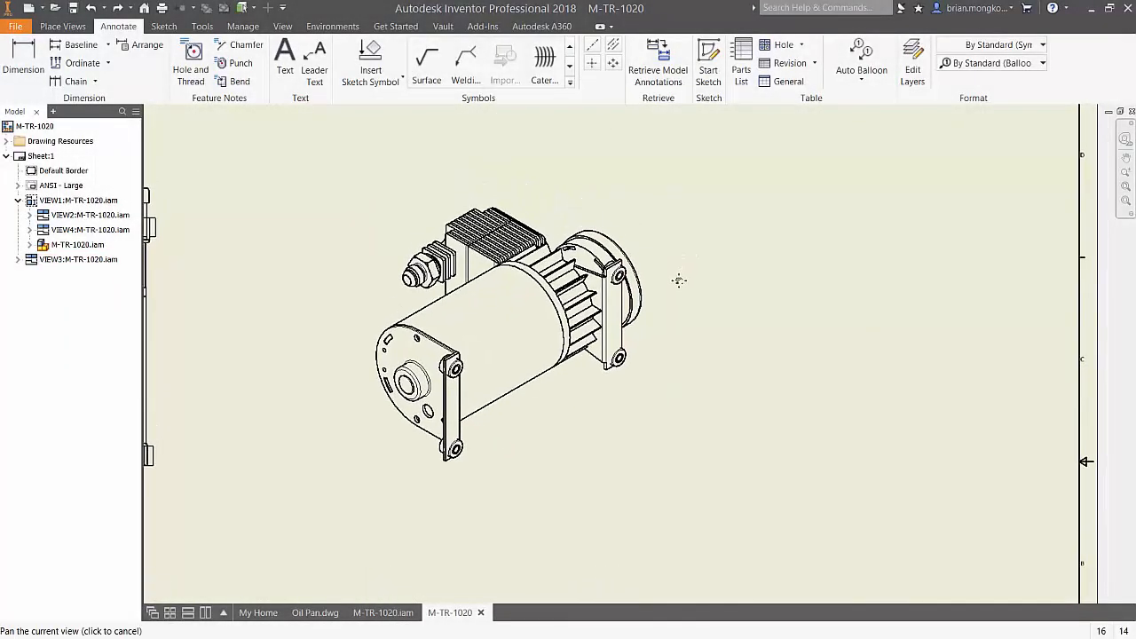
Start Auto Balloon and select the motor assembly view as its source
left_click(860, 62)
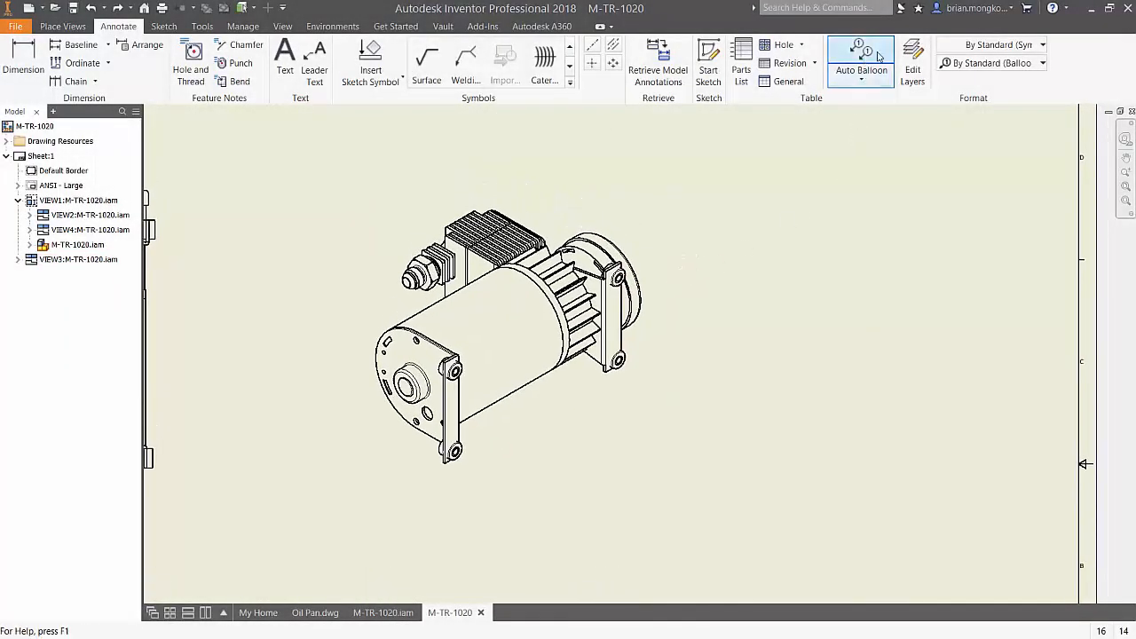
left_click(859, 71)
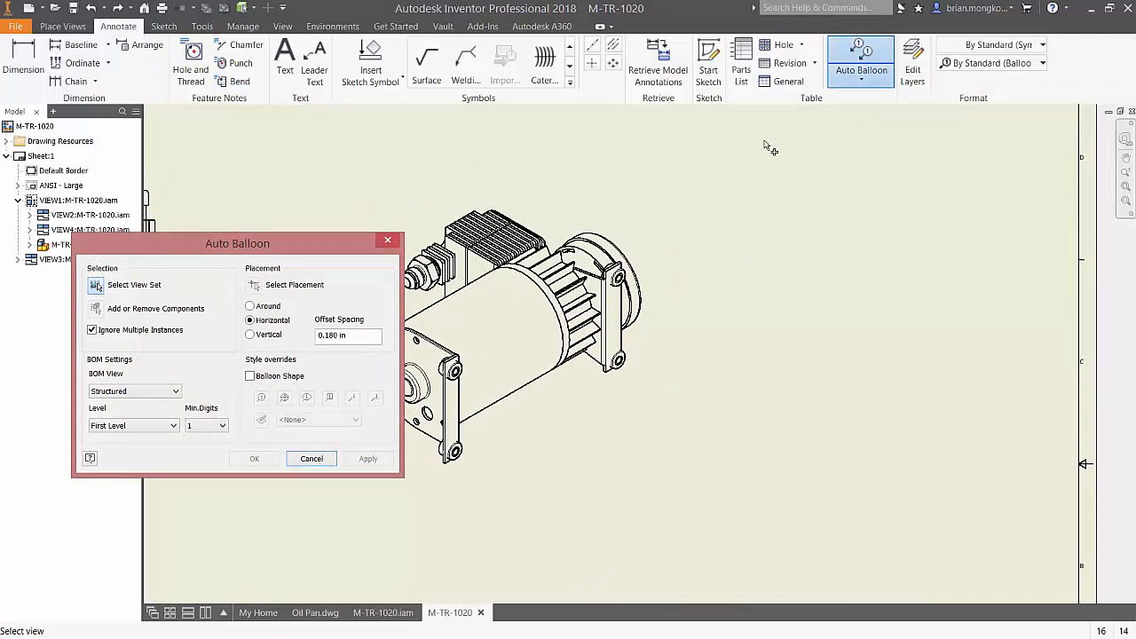
left_click_drag(238, 243, 210, 73)
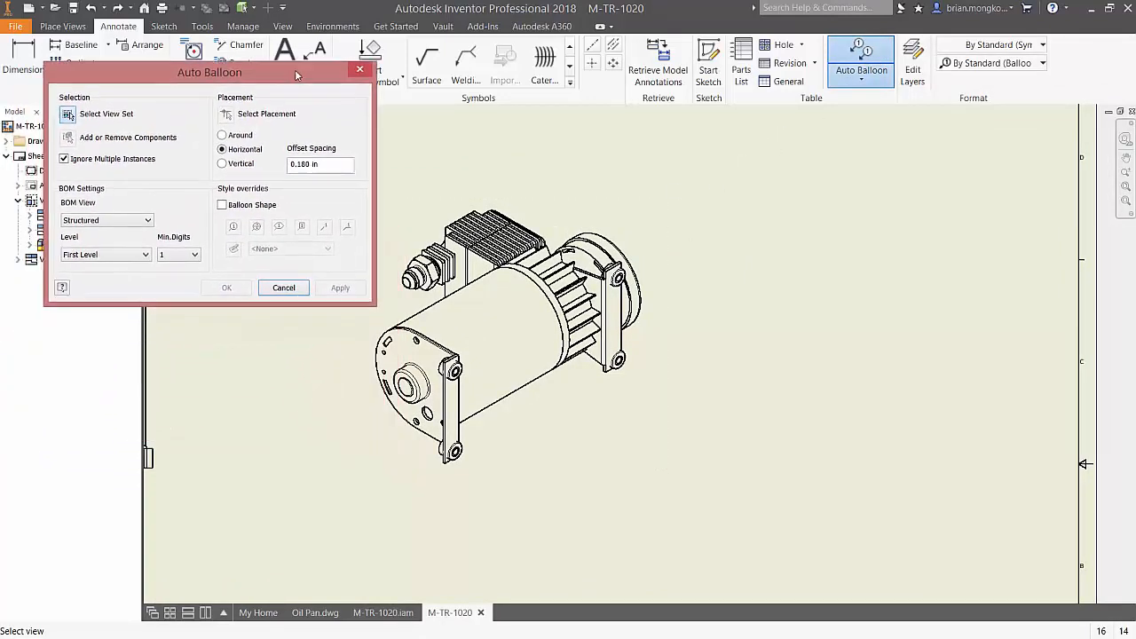
left_click(68, 131)
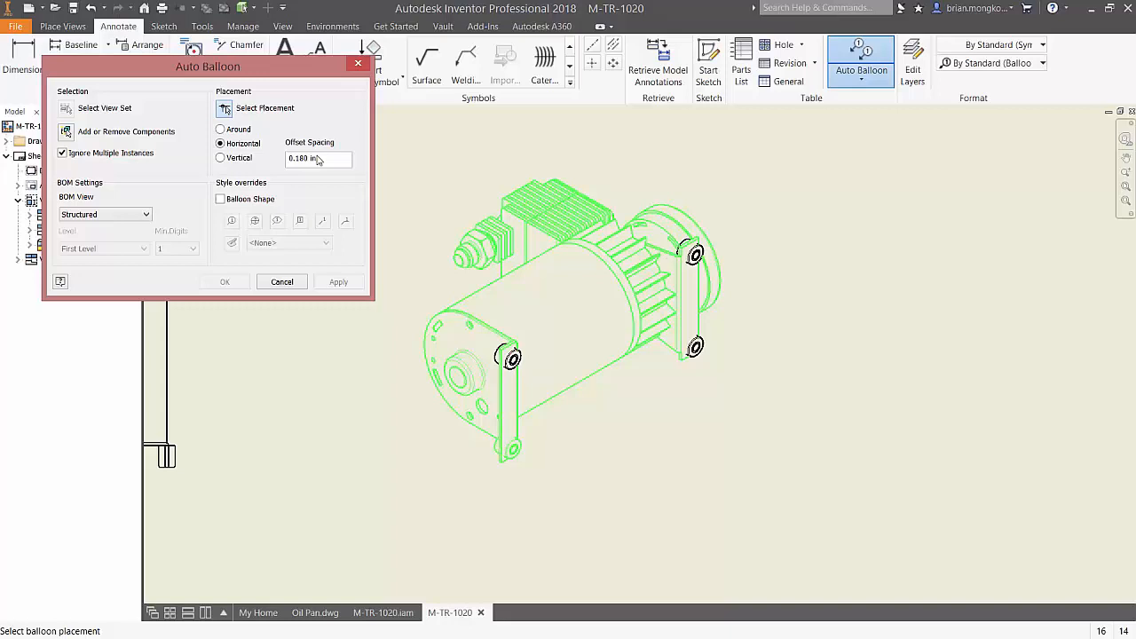
Place the item balloons Around the view and accept them
left_click(337, 280)
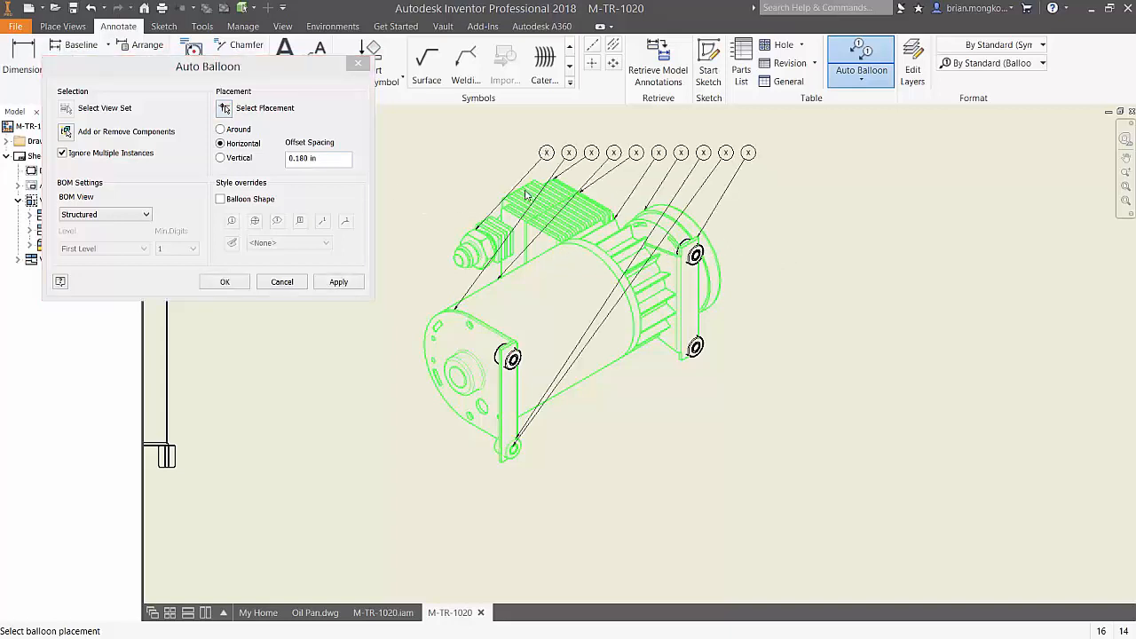
left_click(220, 128)
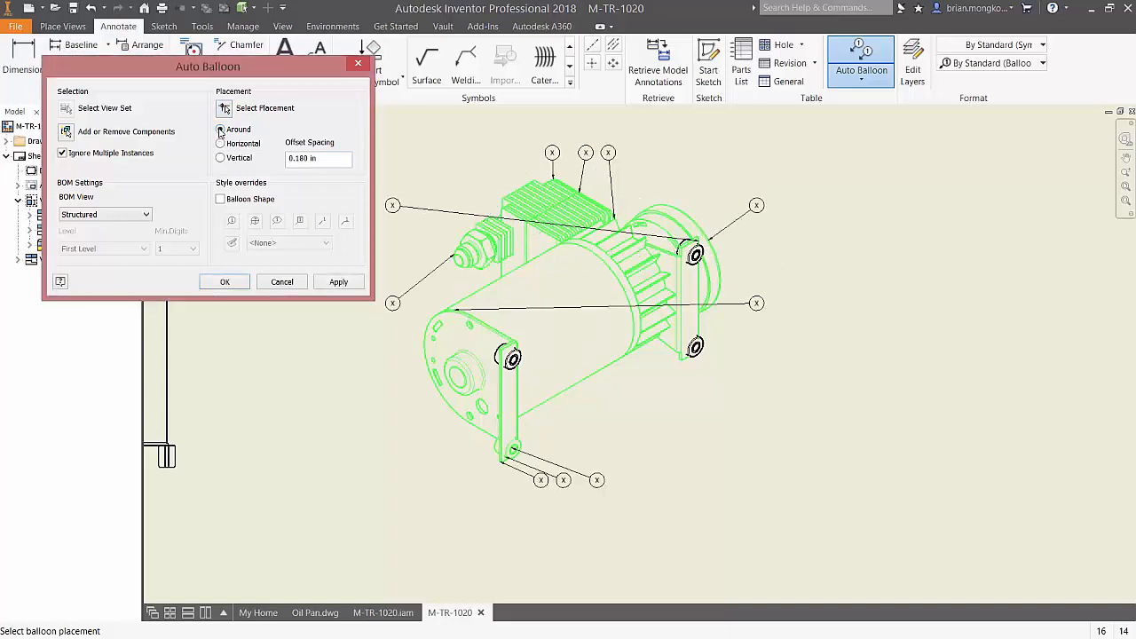
left_click(224, 281)
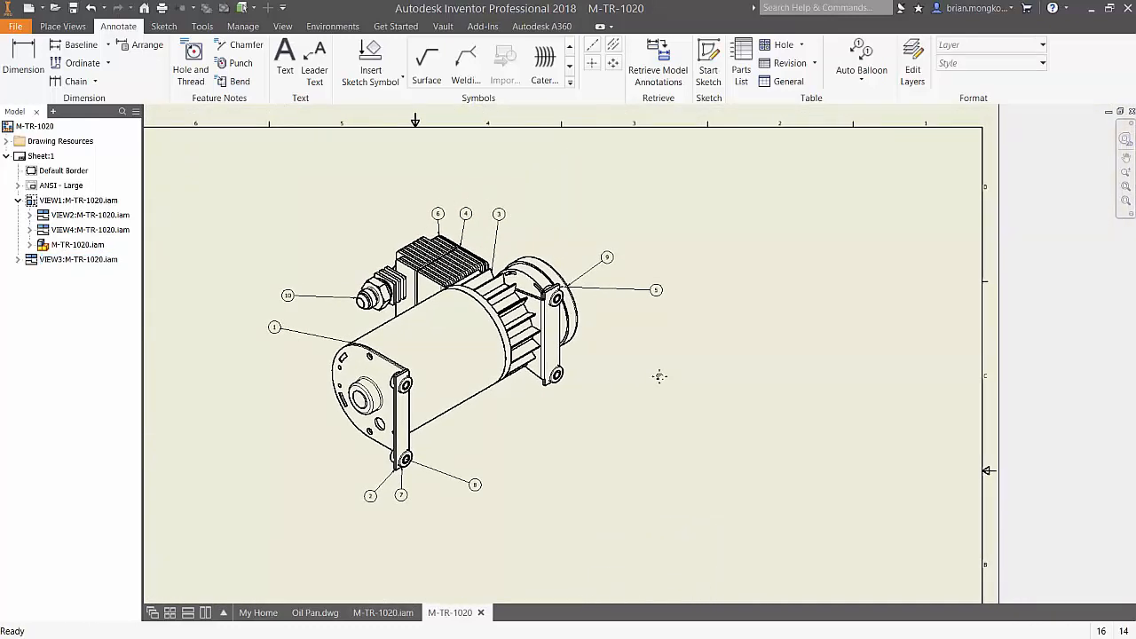
left_click(742, 64)
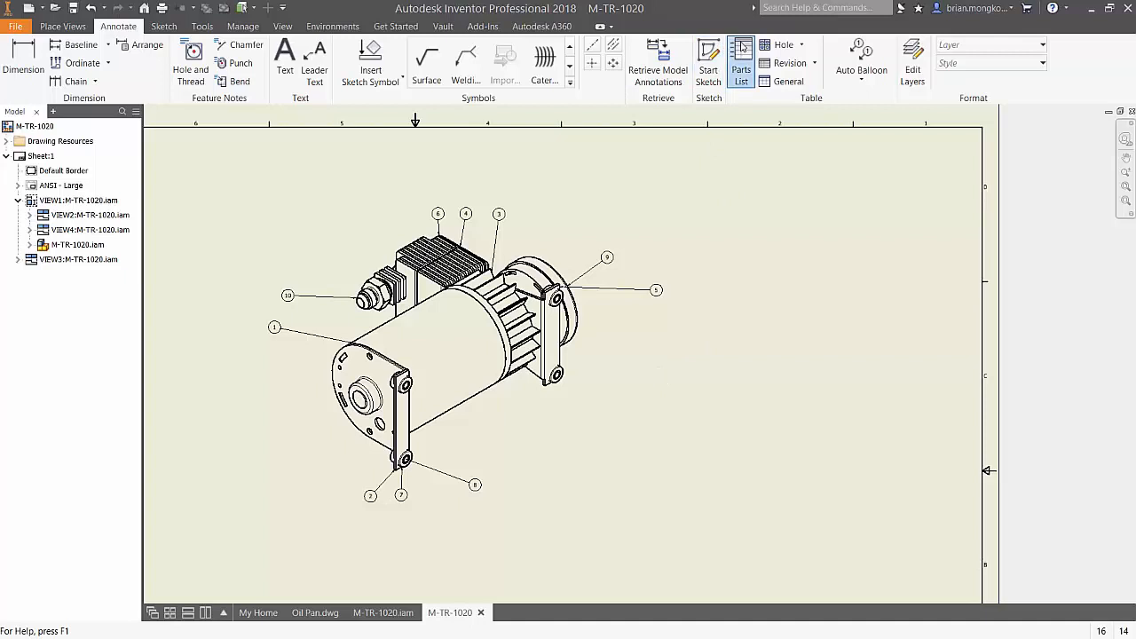
Create a parts list from the motor view and place it at the sheet's top-right corner
left_click(742, 62)
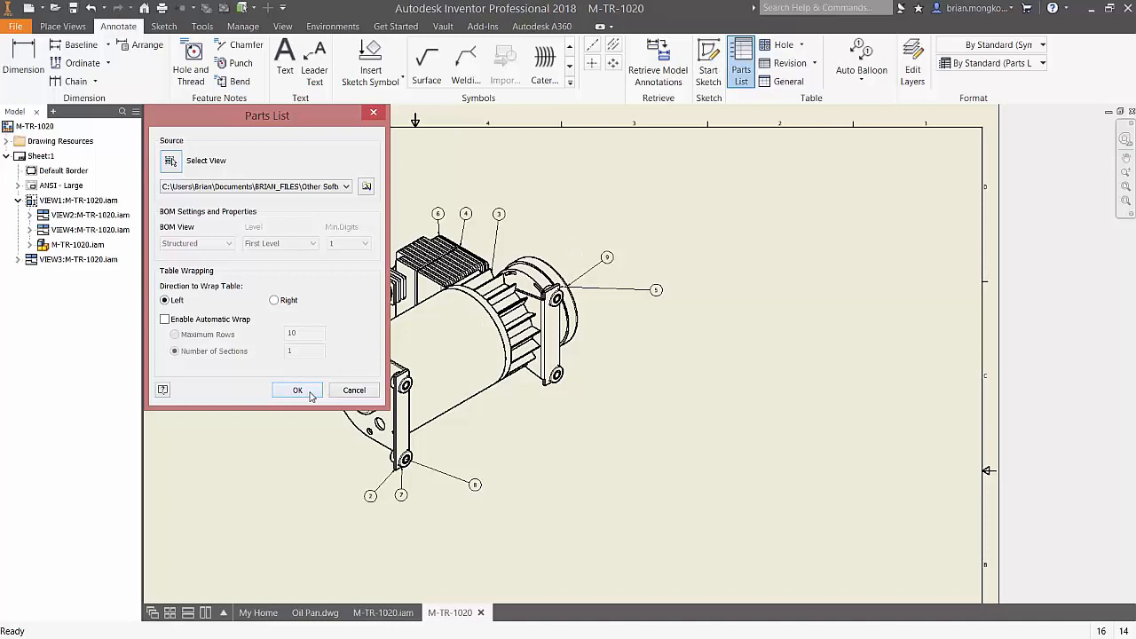
left_click(298, 390)
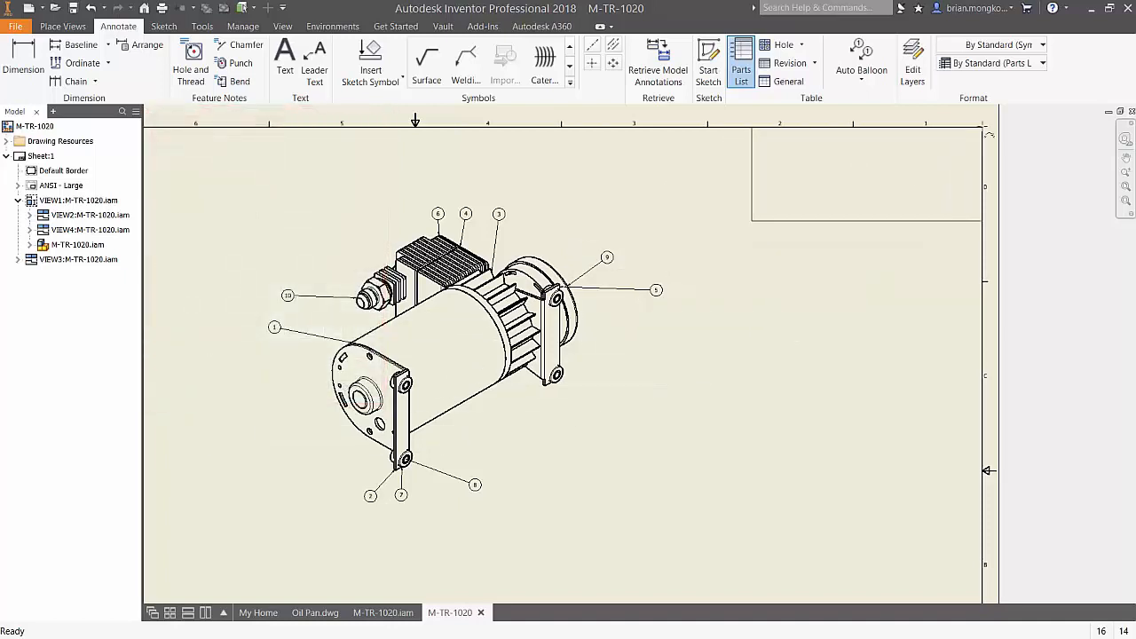
left_click(742, 62)
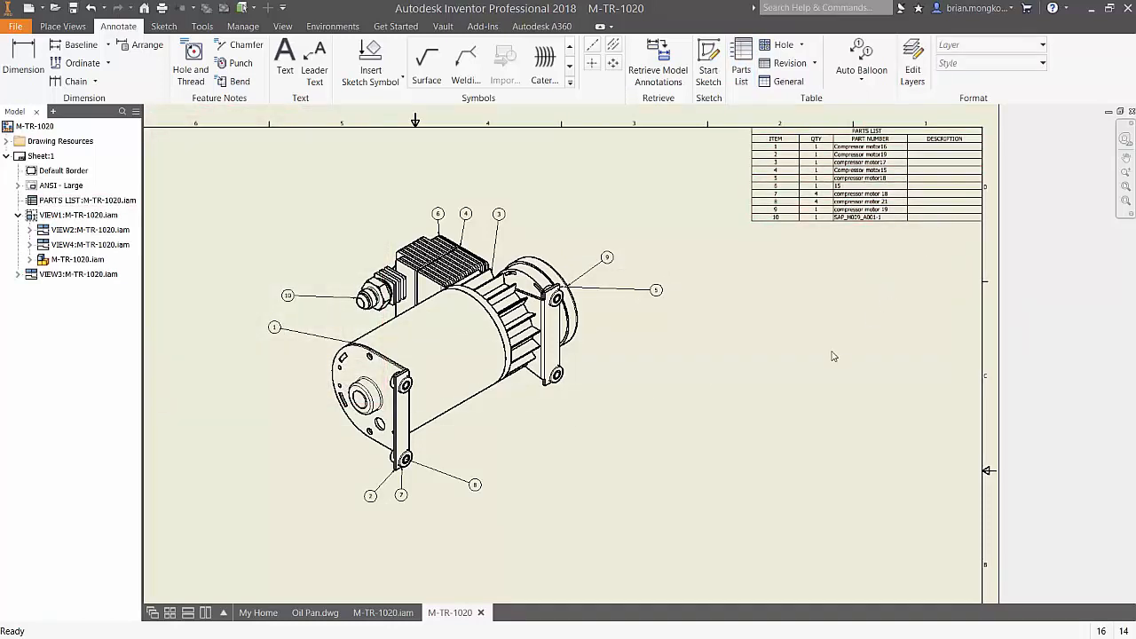